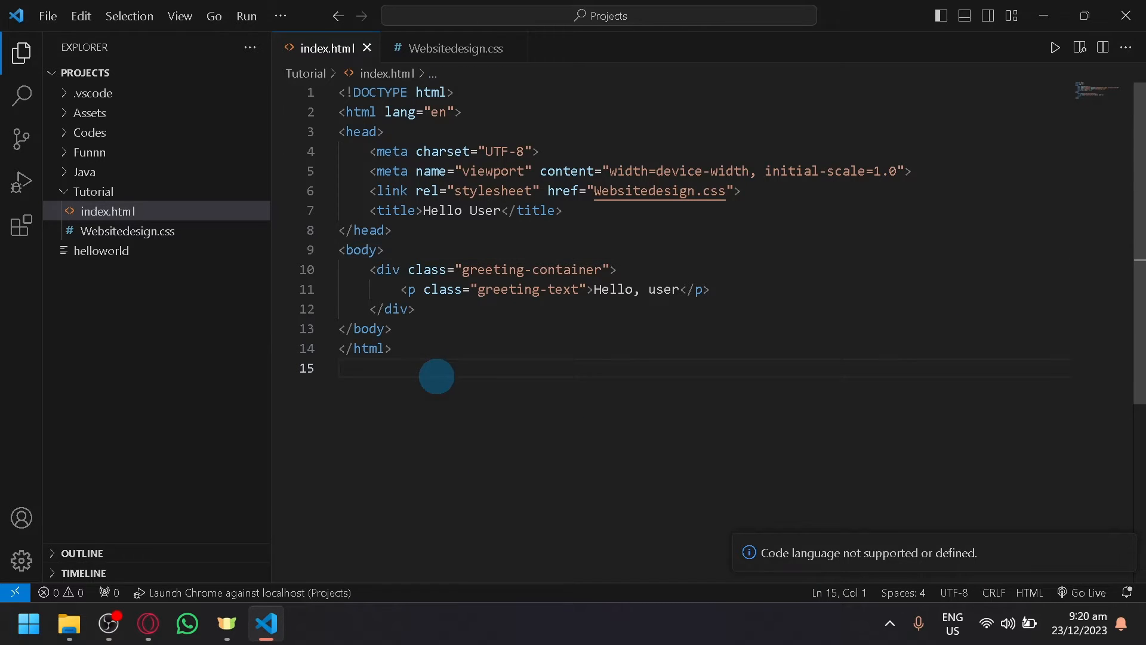
Step: Review the existing Websitedesign.css stylesheet and return to index.html
{"action": "key", "text": "ctrl+a"}
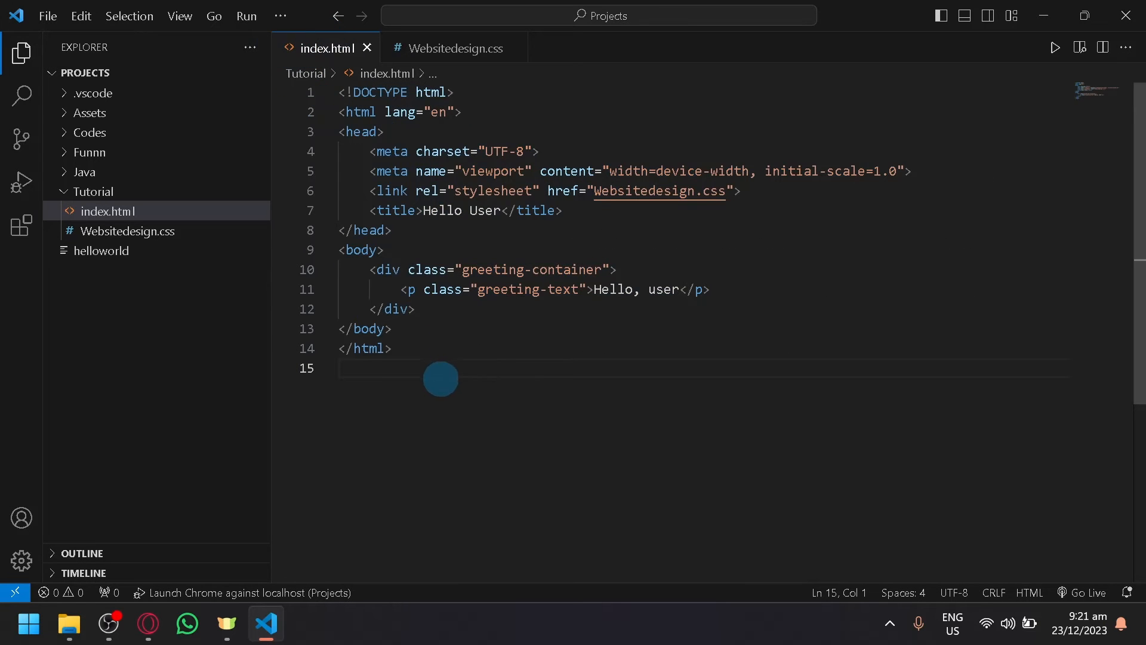
{"action": "left_click", "coordinate": [456, 48]}
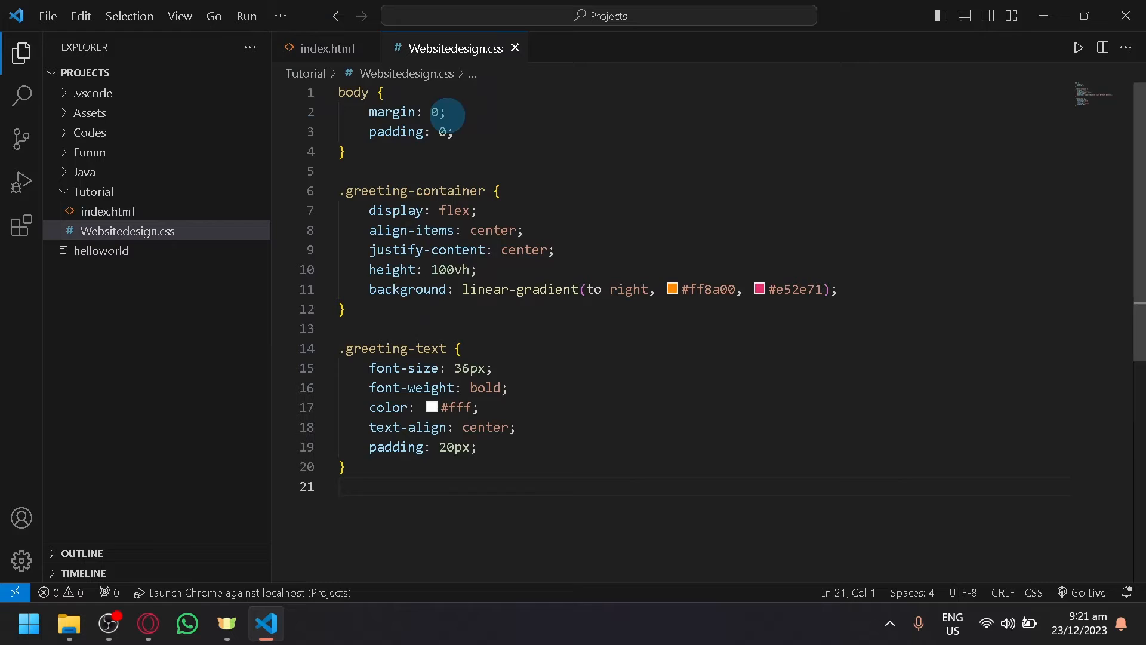
{"action": "left_click", "coordinate": [322, 47]}
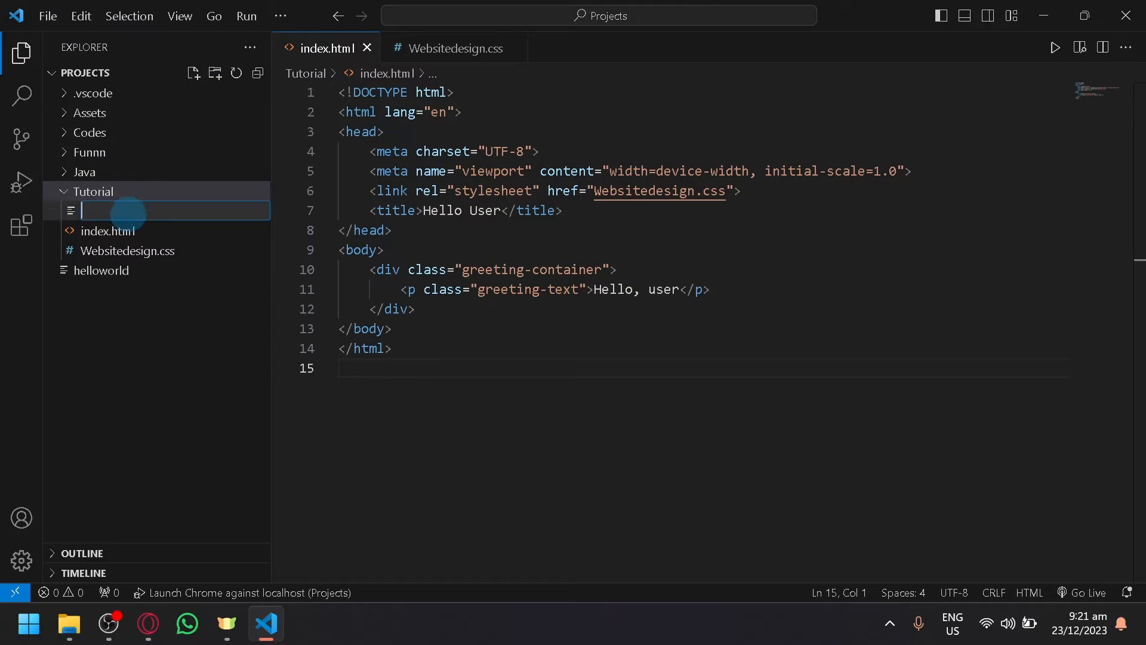
{"action": "mouse_move", "coordinate": [129, 210]}
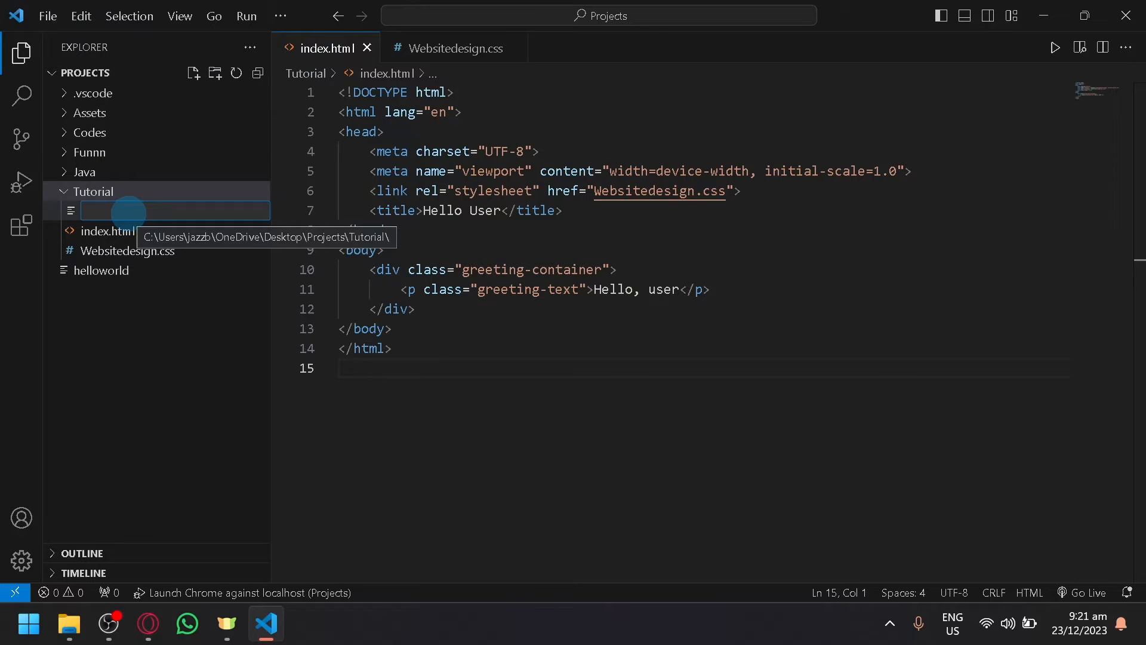
Step: Create a new empty file named Hello.html in the Tutorial folder
{"action": "type", "text": "H"}
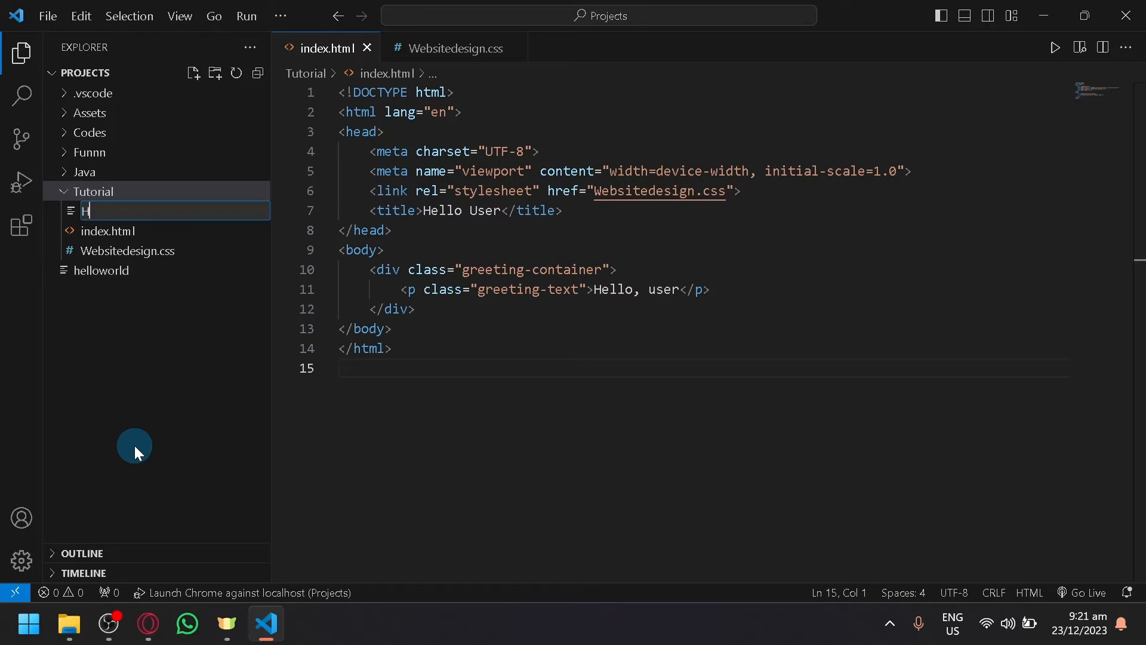
{"action": "type", "text": "ello"}
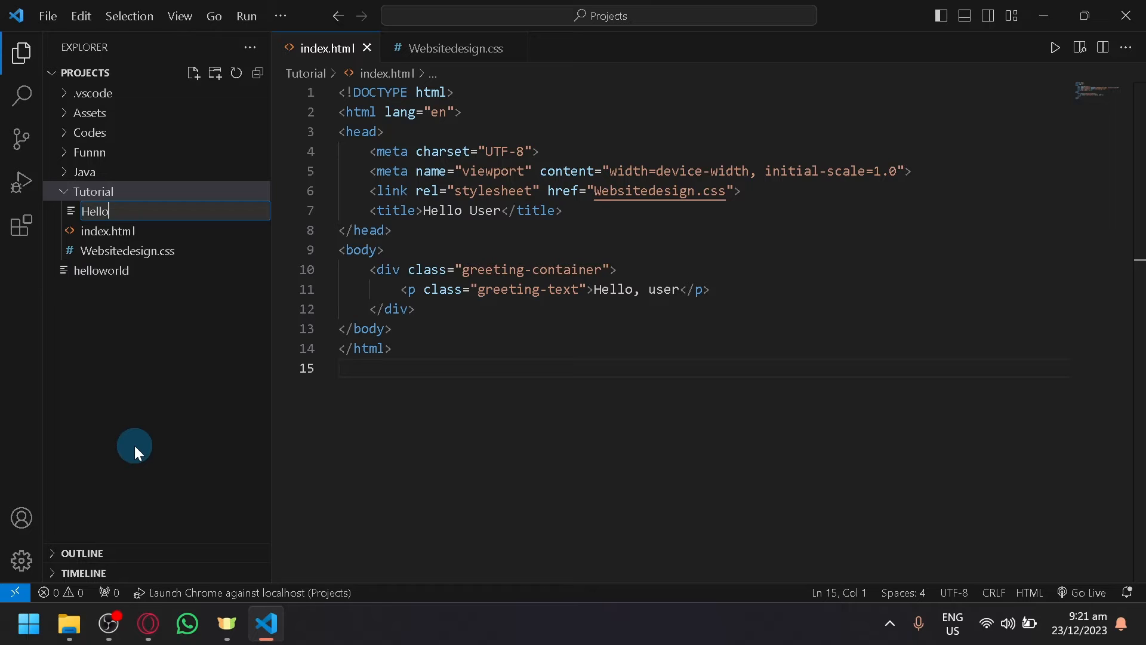
{"action": "type", "text": ".html"}
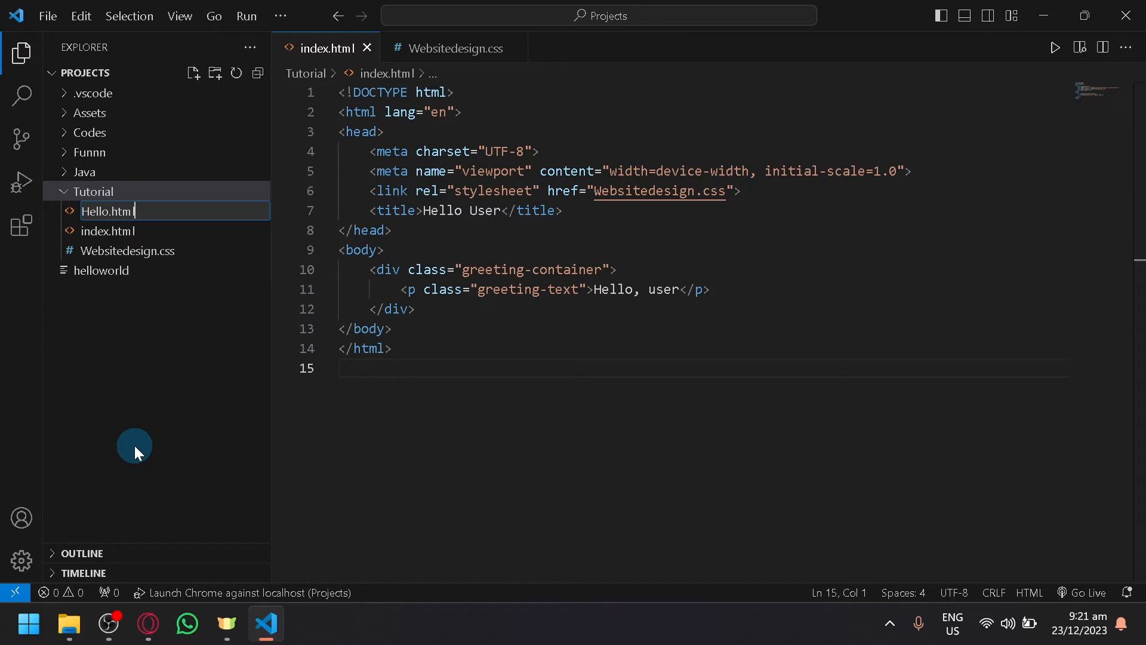
{"action": "key", "text": "Enter"}
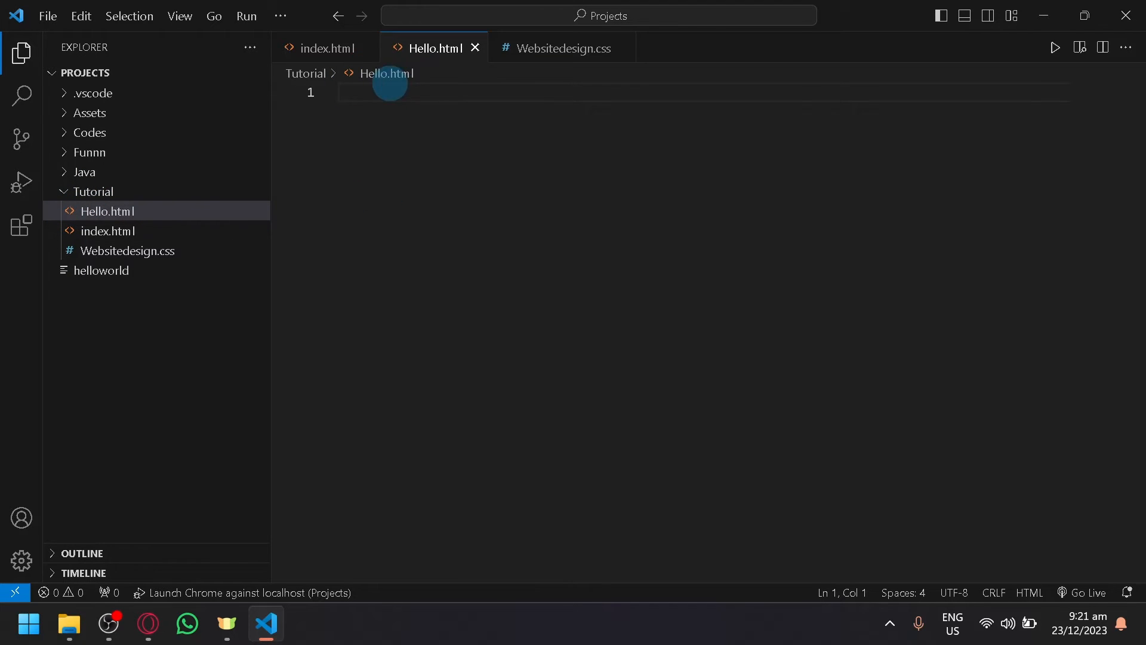
{"action": "mouse_move", "coordinate": [191, 81]}
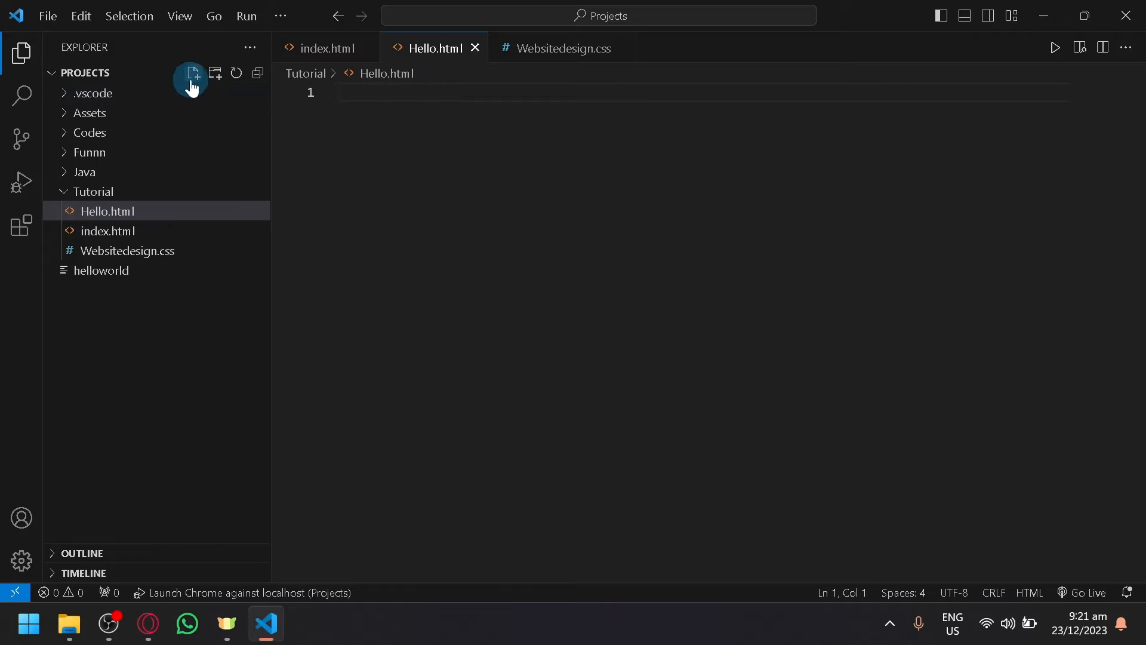
Step: Create a new empty Hellodesign.css file in Tutorial and return to Hello.html
{"action": "left_click", "coordinate": [192, 73]}
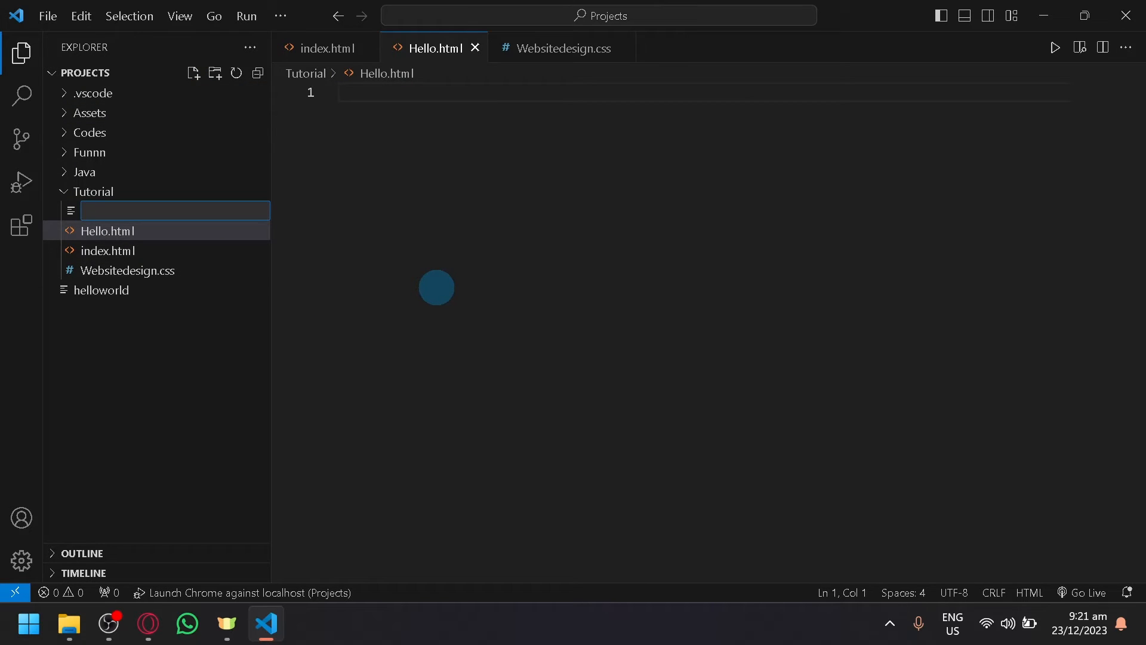
{"action": "type", "text": "Hello"}
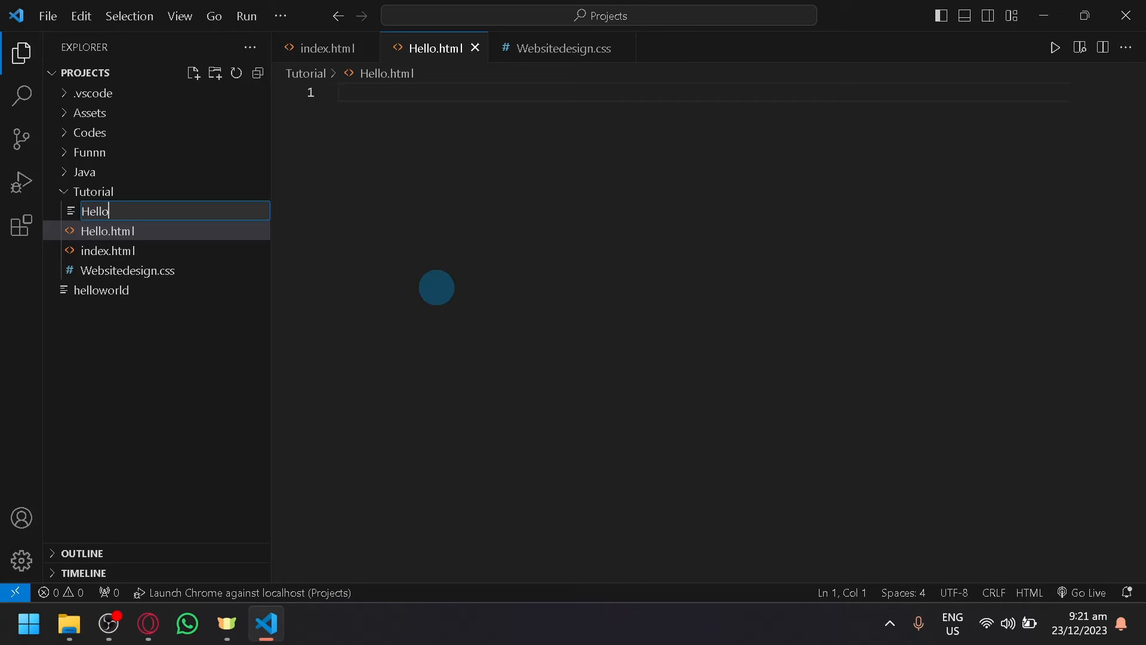
{"action": "type", "text": "dess"}
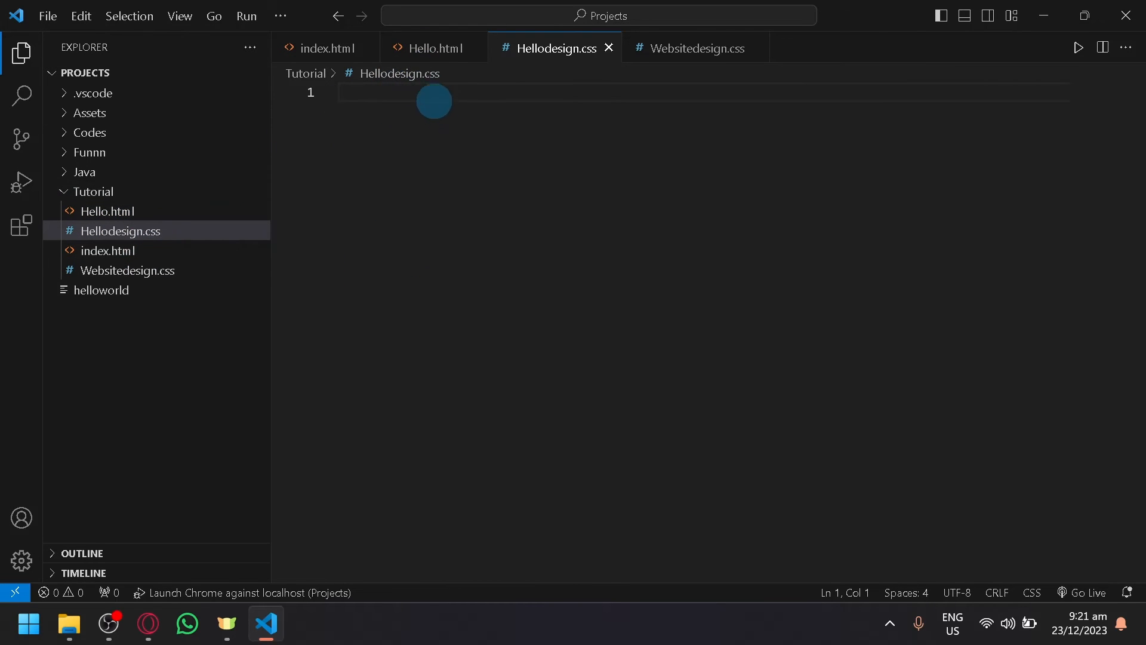
{"action": "left_click", "coordinate": [444, 47]}
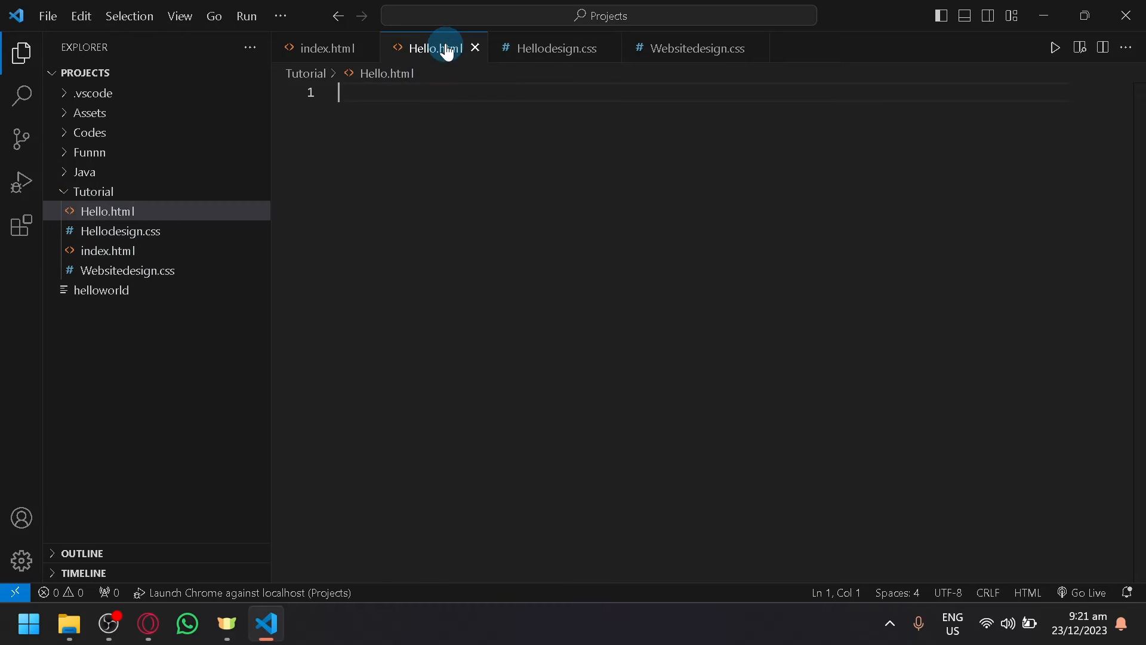
{"action": "mouse_move", "coordinate": [121, 220]}
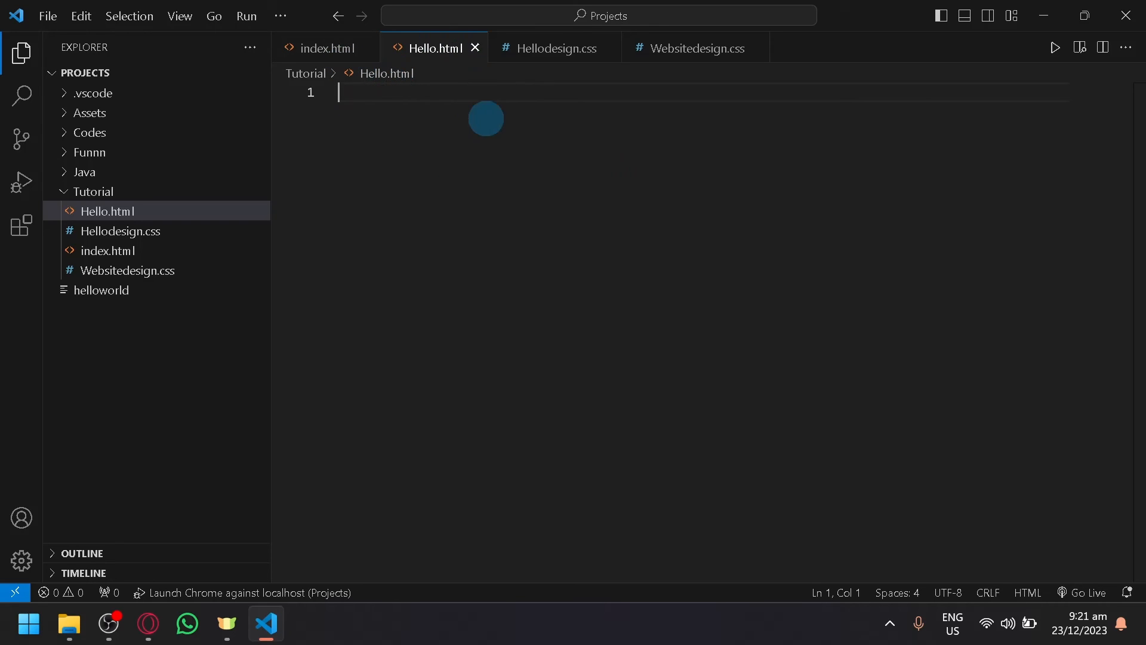
{"action": "mouse_move", "coordinate": [729, 366]}
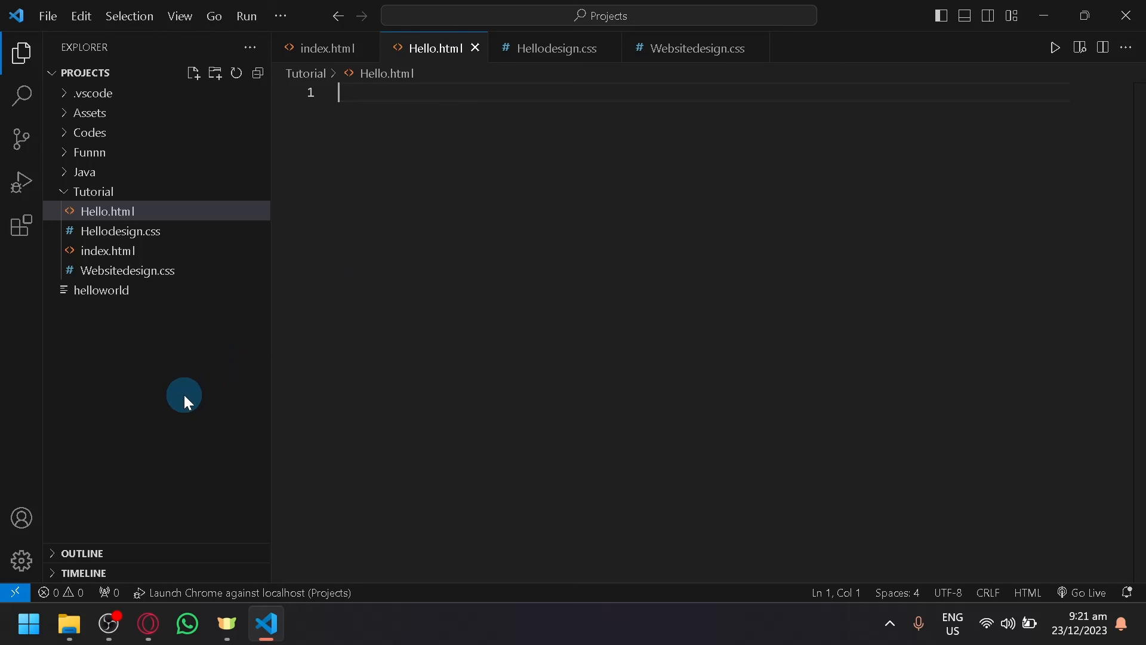
{"action": "mouse_move", "coordinate": [63, 427]}
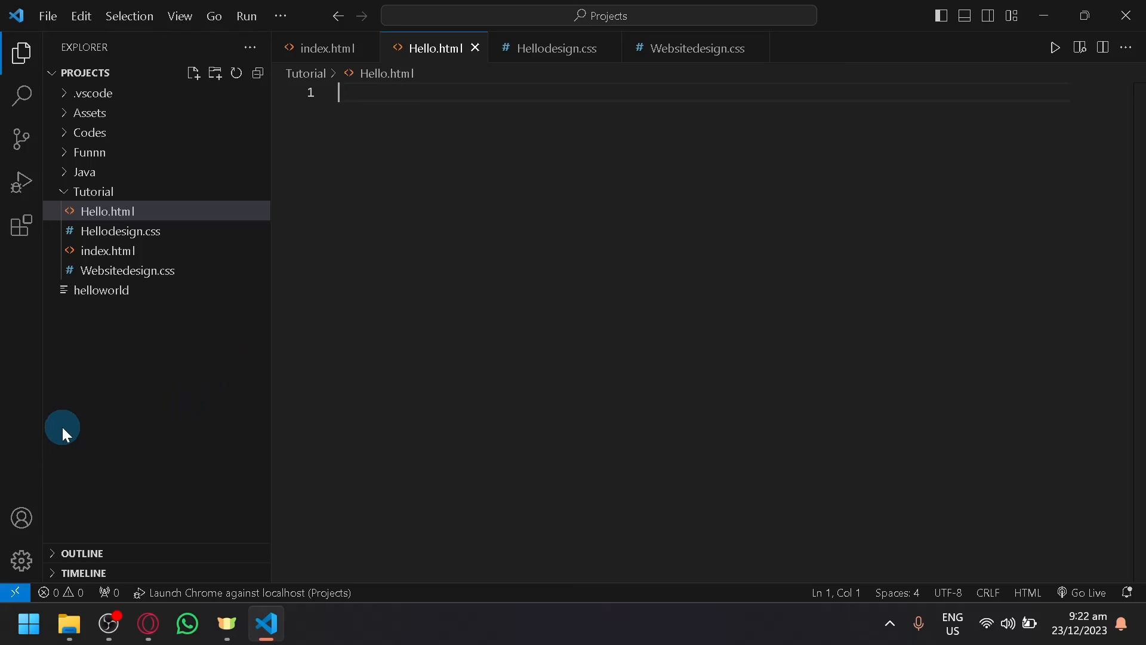